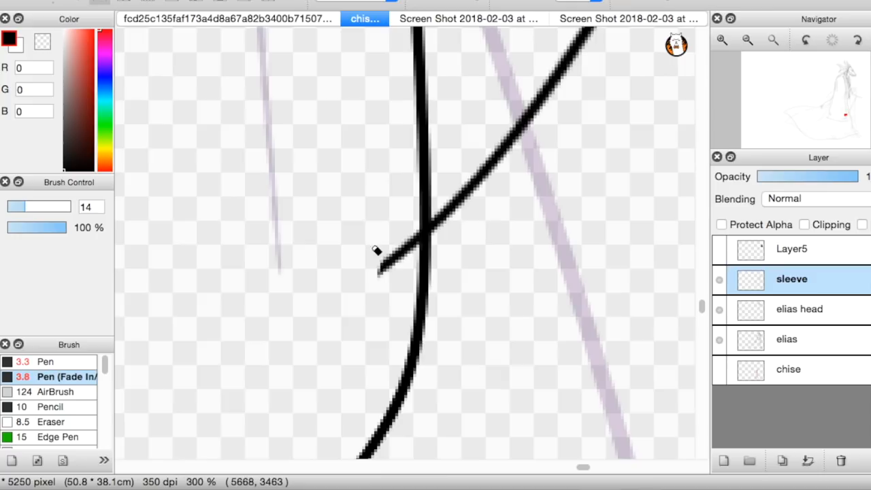
Add Layer7 and ink bold black cloak outlines over the faint sketch with the Fade In/Out pen.
left_click(721, 40)
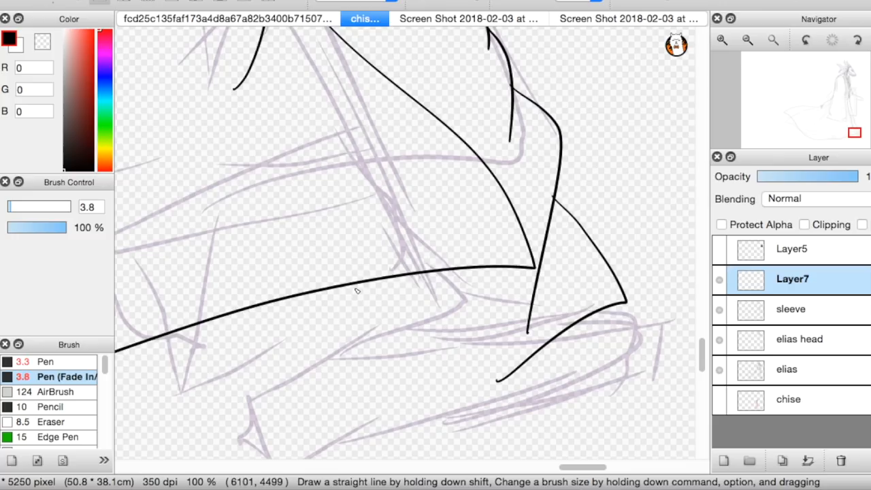
Check the reference screenshot, switch to chise and elias.psd, and ink black lines on Layer5.
left_click(468, 19)
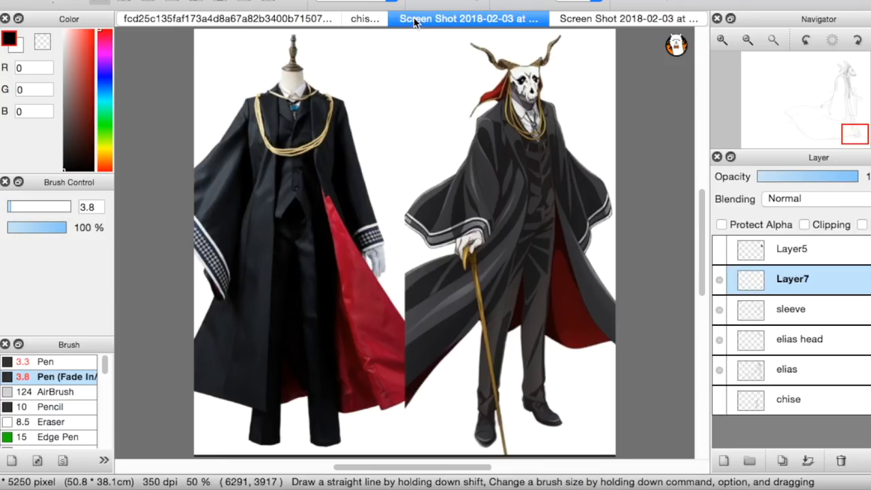
left_click(365, 19)
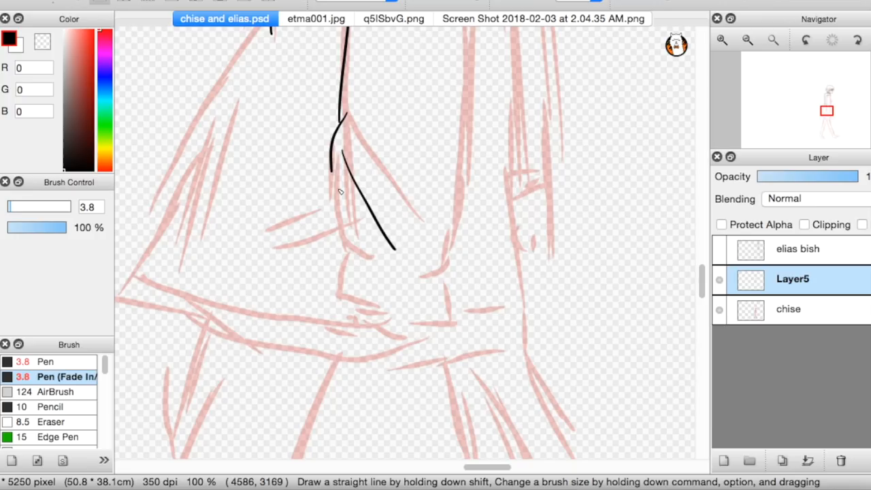
Ink long black contours of the legs and coat folds, then view the red-haired reference screenshot.
left_click(746, 39)
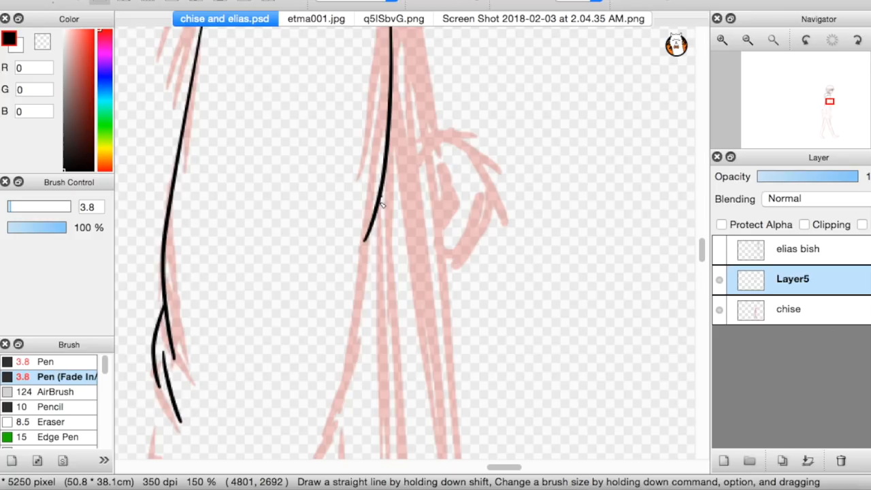
left_click(747, 40)
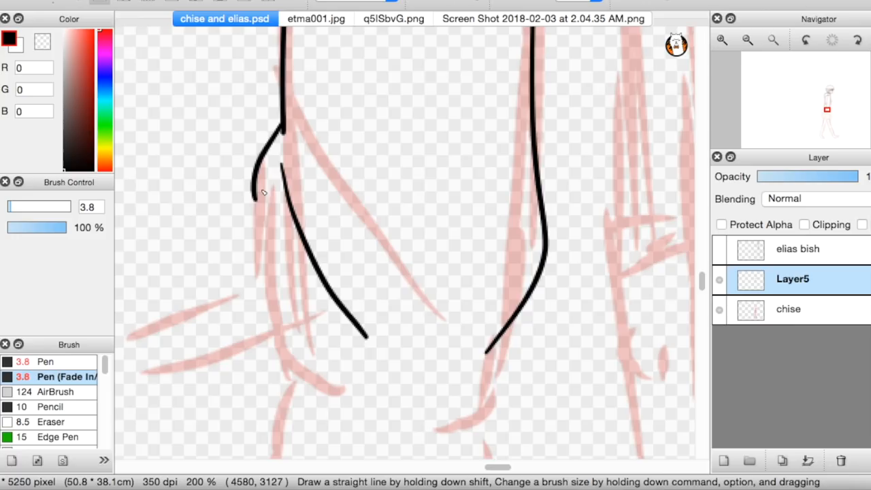
left_click(543, 19)
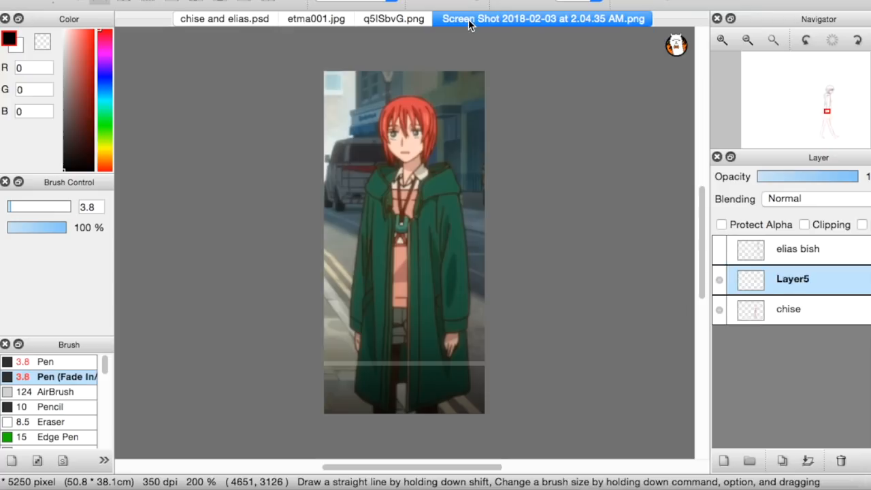
Return to the chise and elias canvas and inspect the lineart at 400% zoom.
left_click(225, 19)
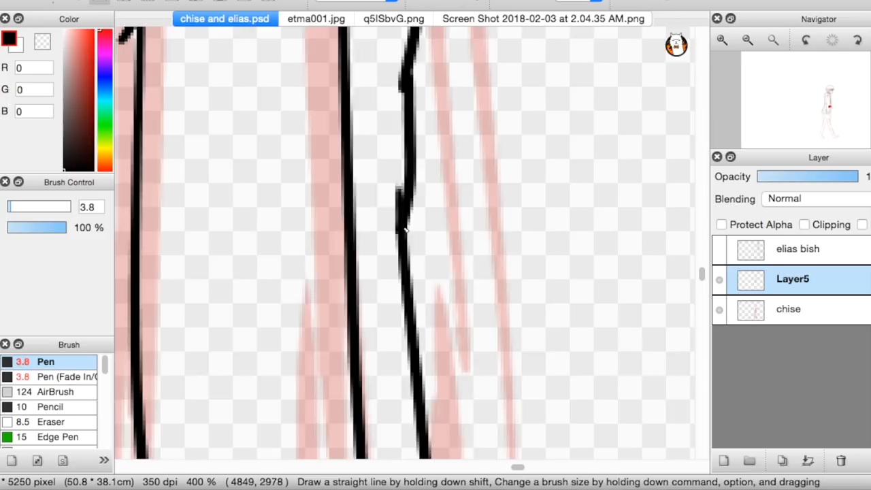
Ink black outlines of the skirt panels and waist over the red sketch on Layer5.
left_click(747, 39)
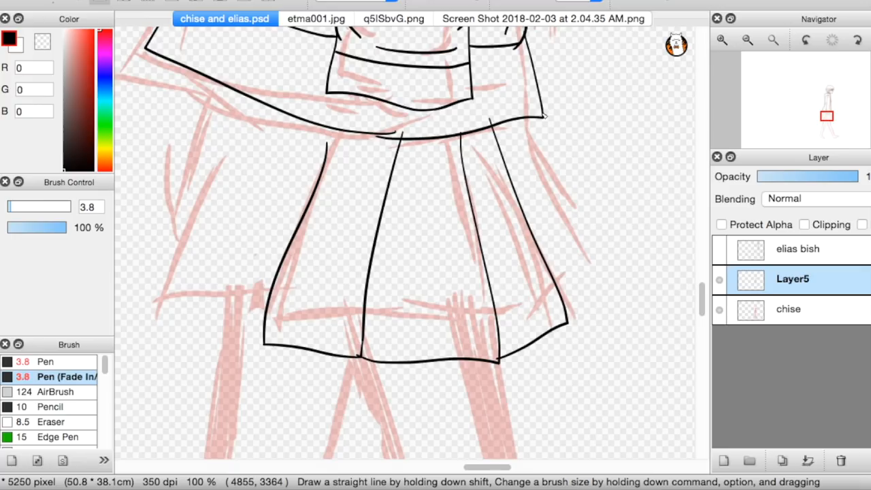
scroll("down", 3)
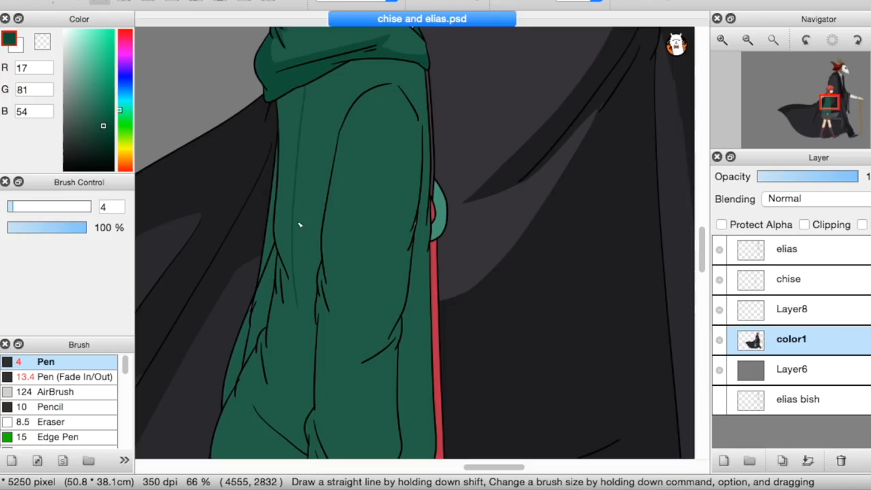
scroll("down", 3)
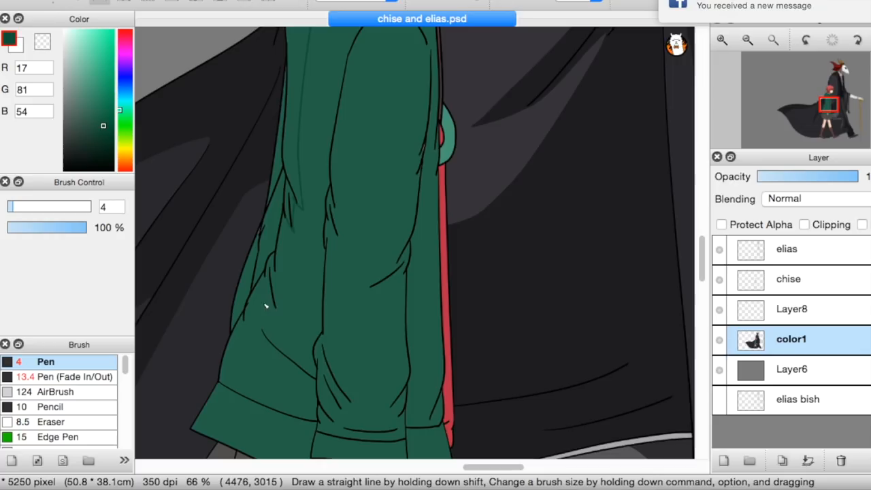